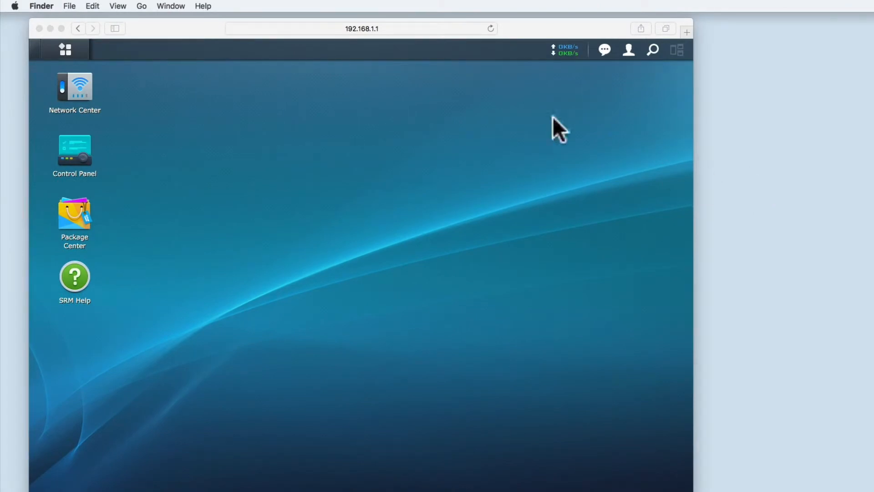
Step: Launch Network Center and show its Wireless settings page
left_click(361, 28)
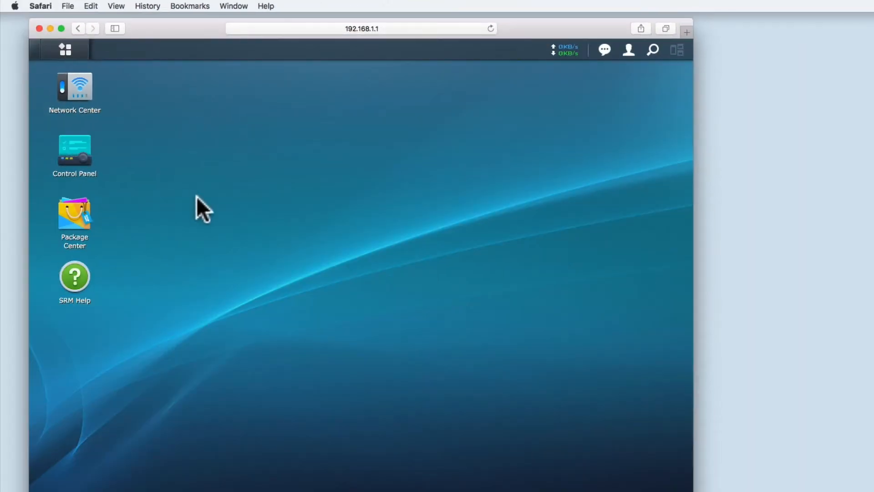
mouse_move(74, 89)
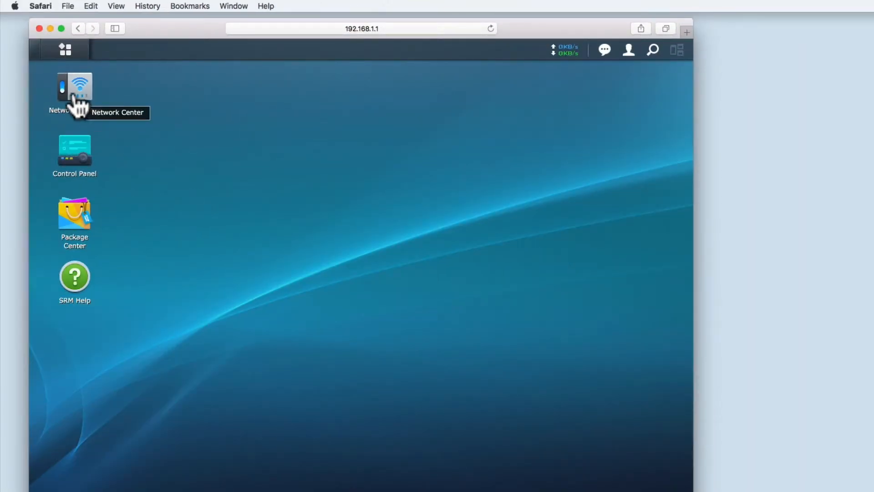
double_click(74, 89)
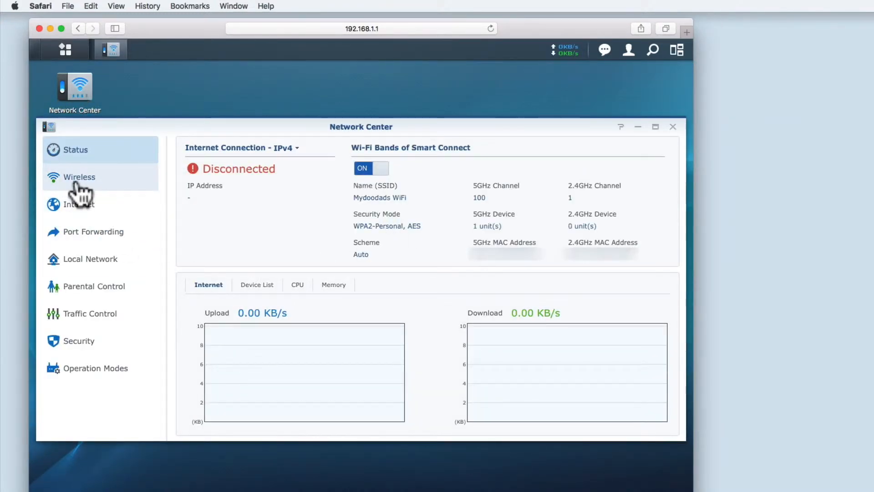
left_click(78, 177)
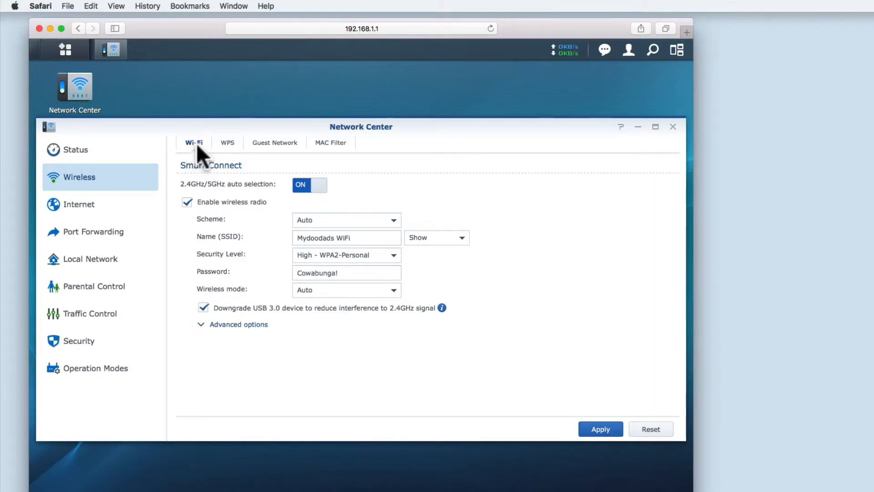
mouse_move(231, 155)
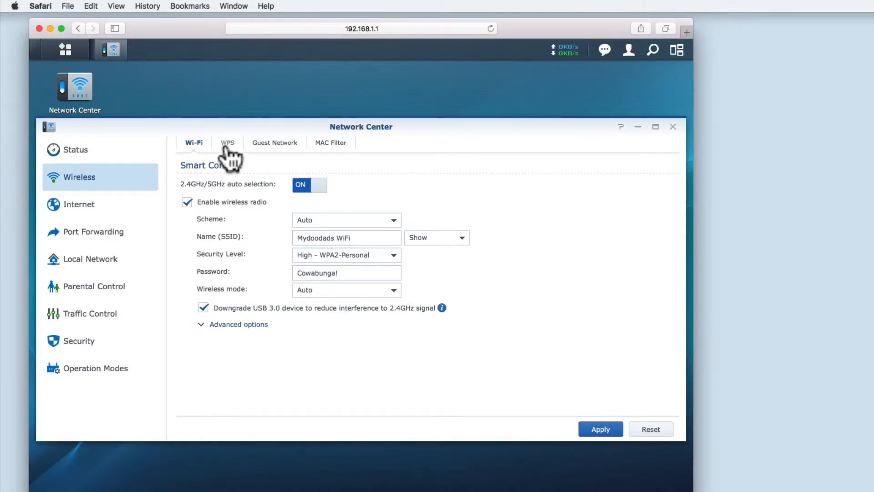
mouse_move(317, 165)
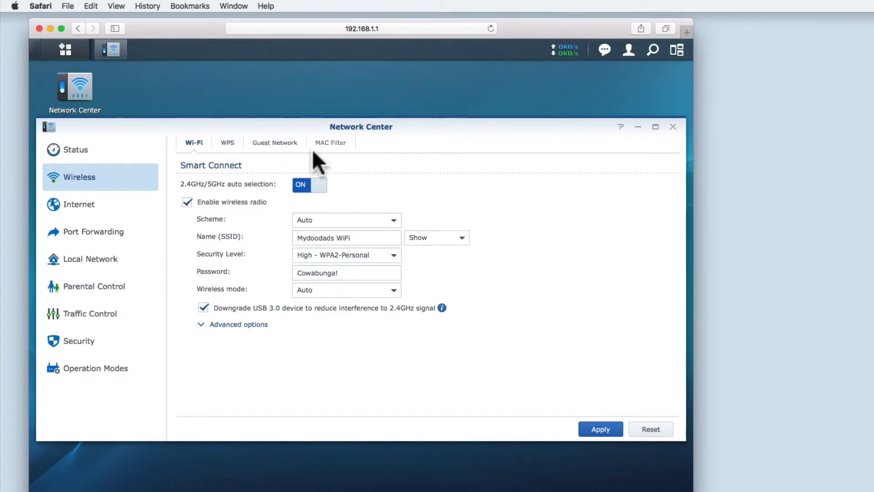
mouse_move(229, 153)
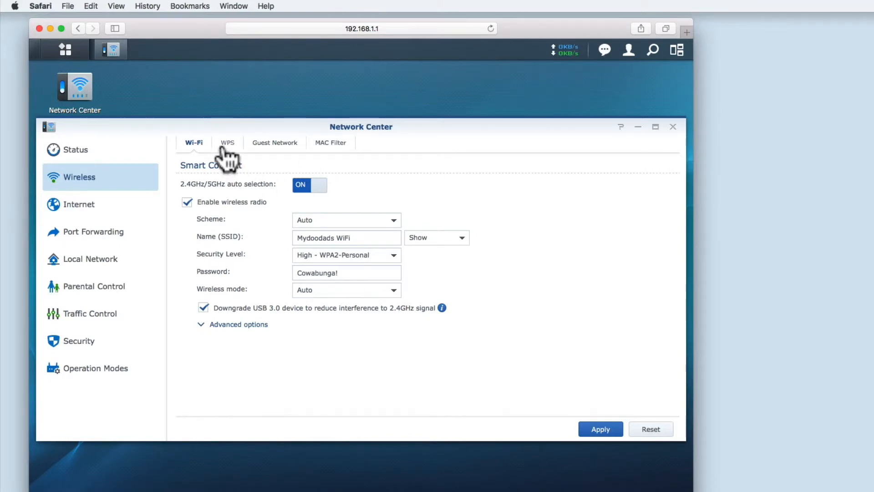
left_click(227, 142)
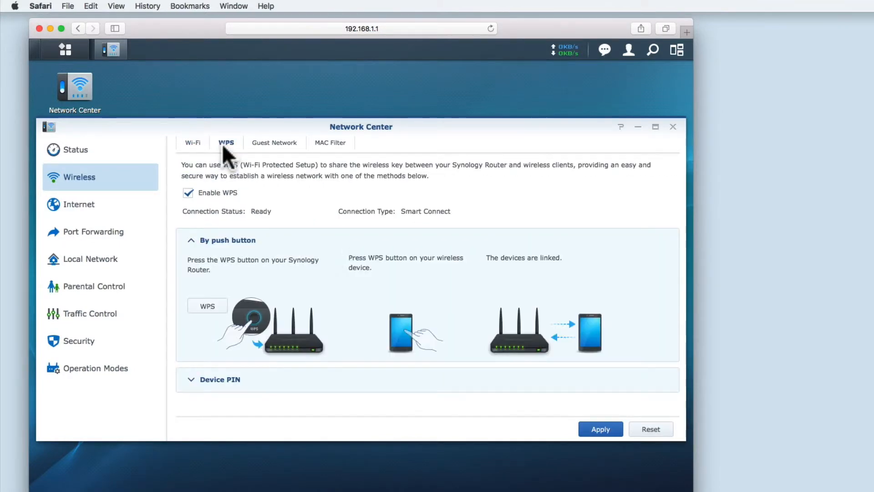
mouse_move(239, 194)
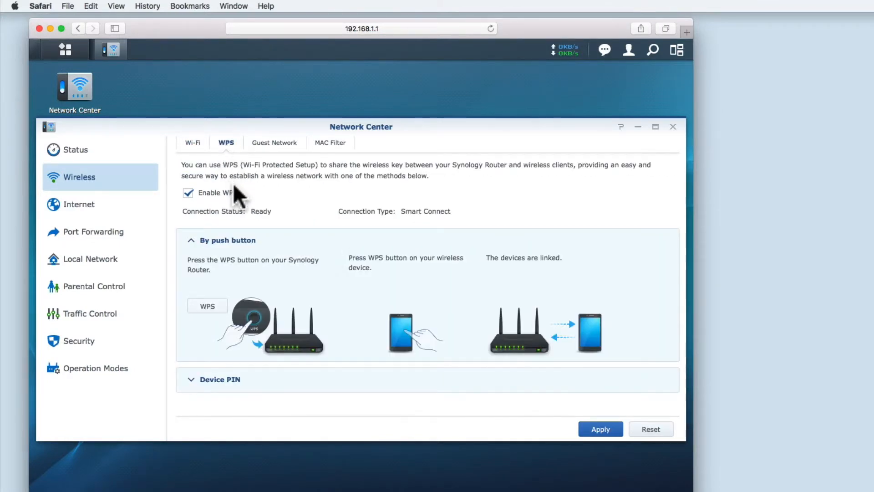
mouse_move(231, 189)
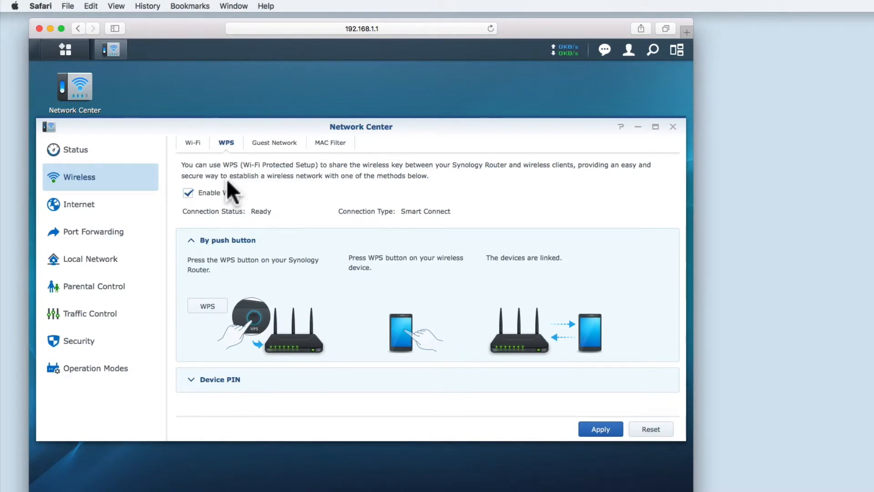
mouse_move(212, 258)
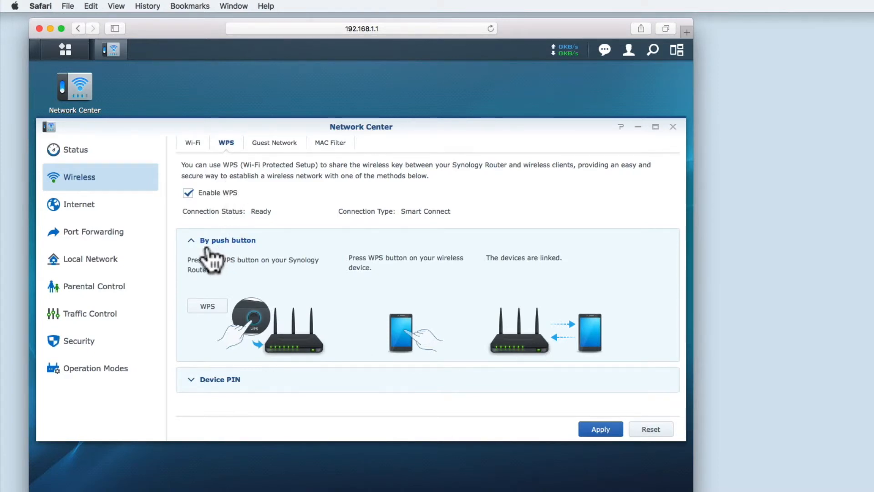
mouse_move(215, 307)
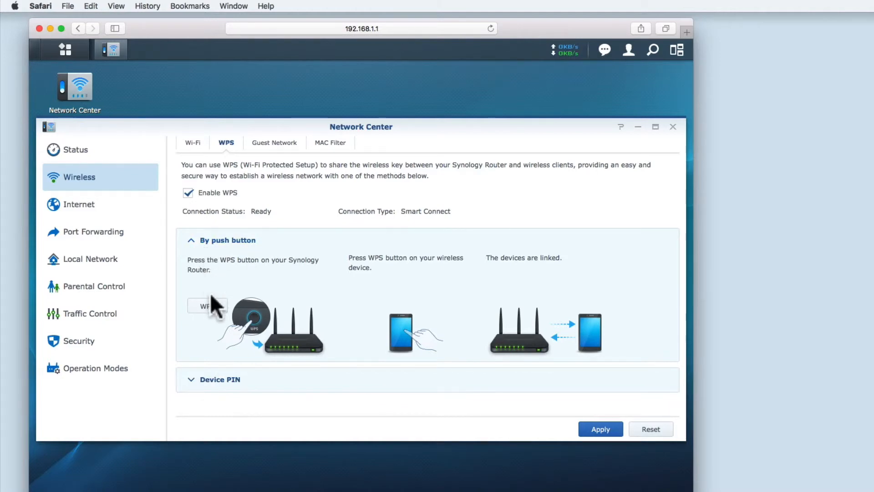
mouse_move(268, 354)
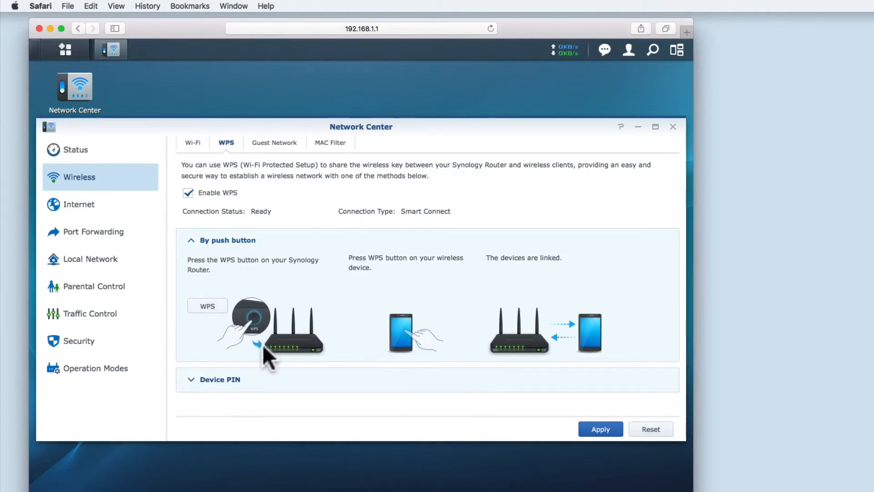
mouse_move(208, 317)
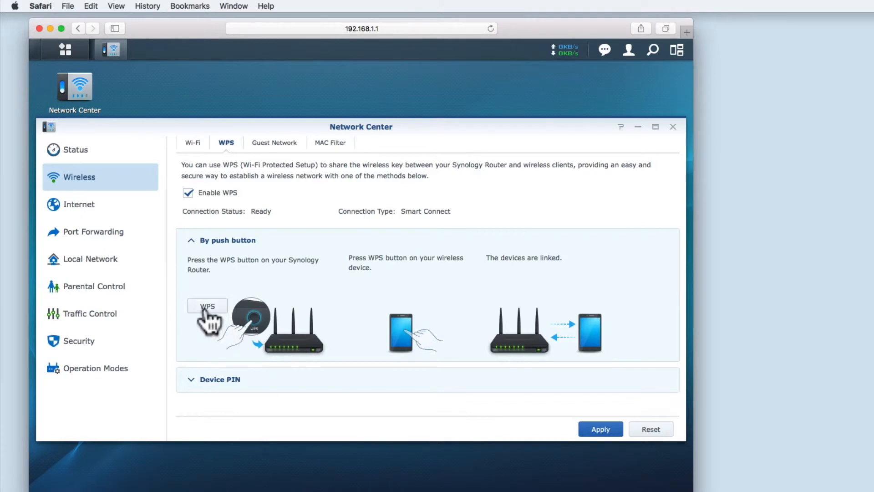
mouse_move(247, 323)
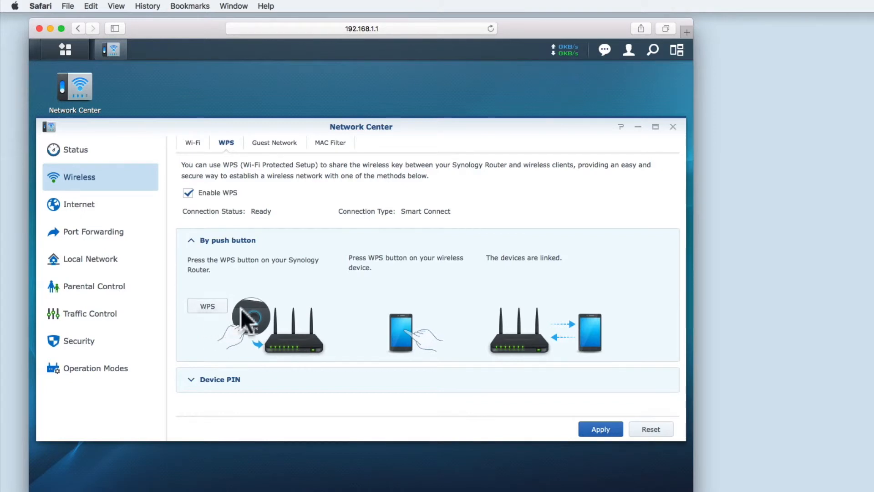
mouse_move(393, 346)
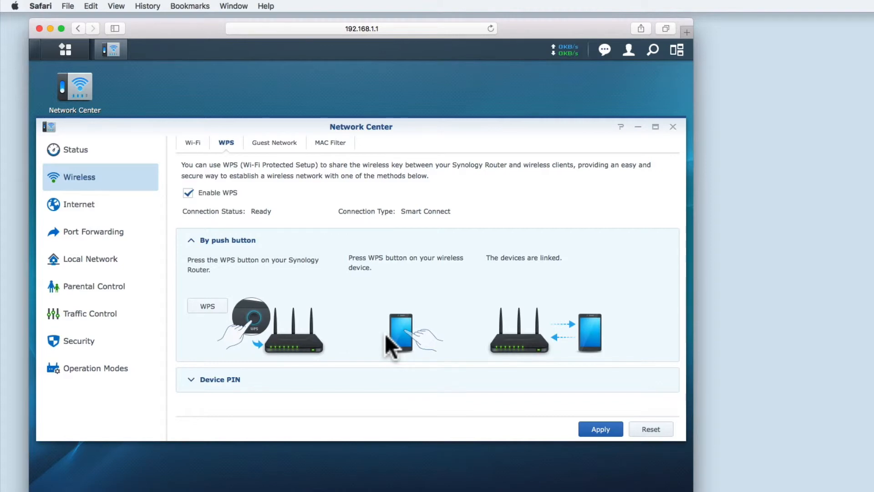
mouse_move(395, 346)
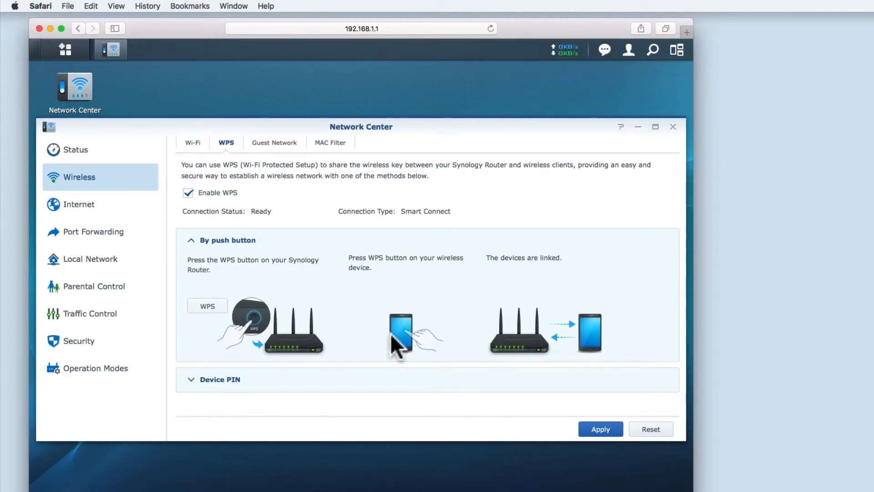
mouse_move(538, 352)
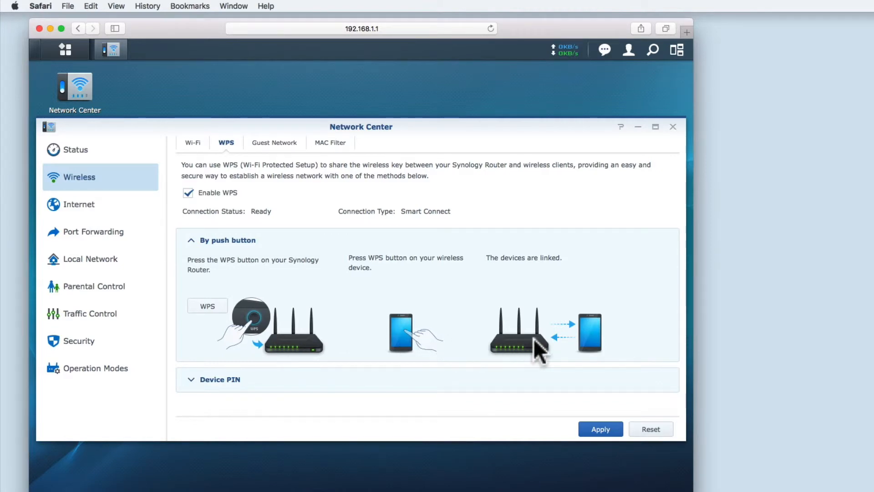
left_click(220, 379)
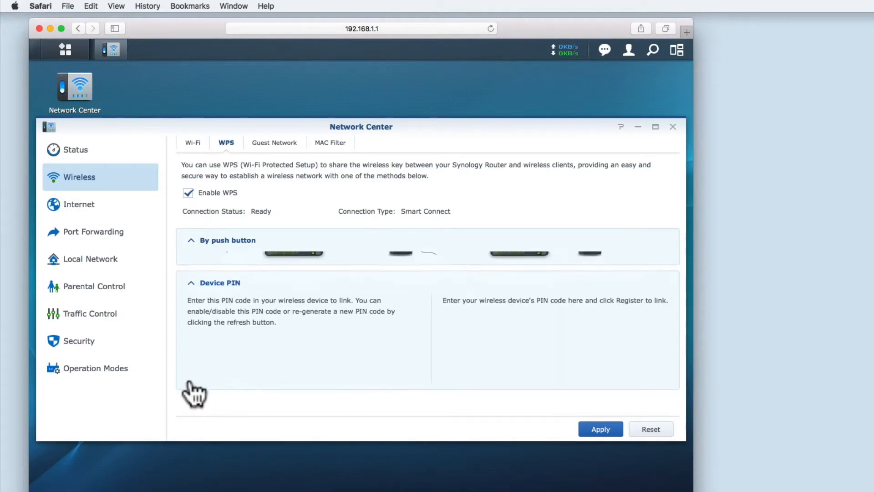
left_click(227, 240)
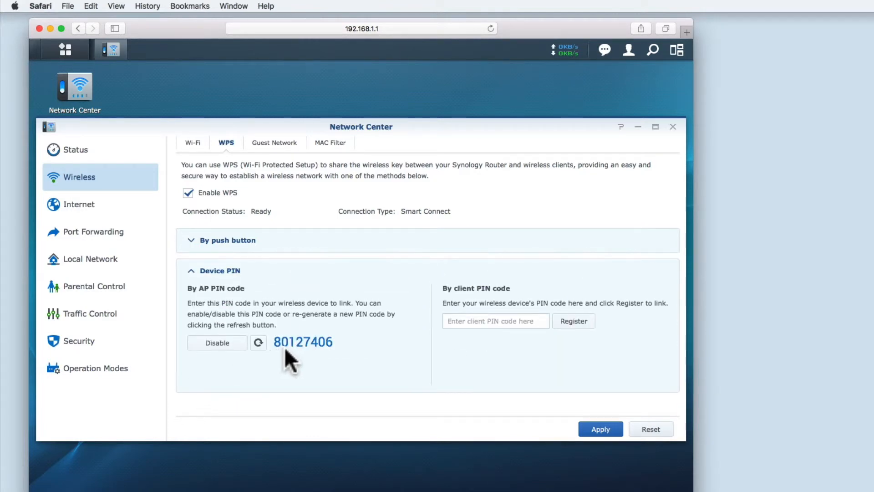
mouse_move(331, 359)
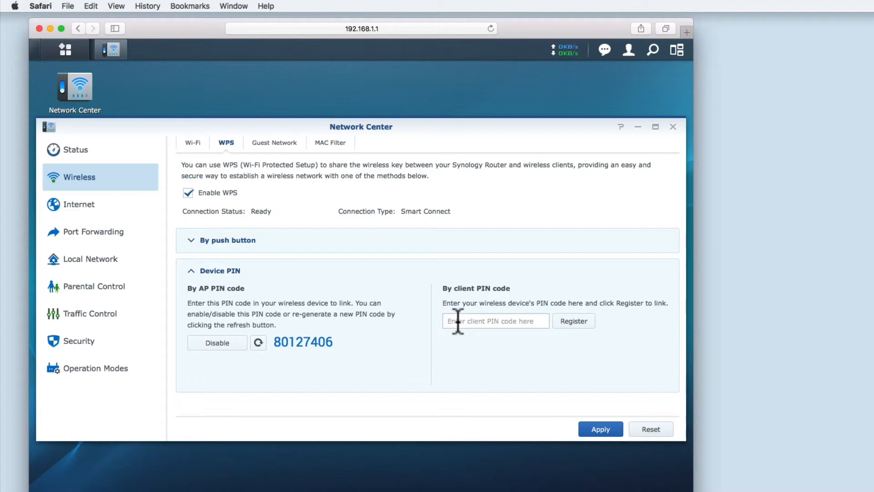
mouse_move(220, 271)
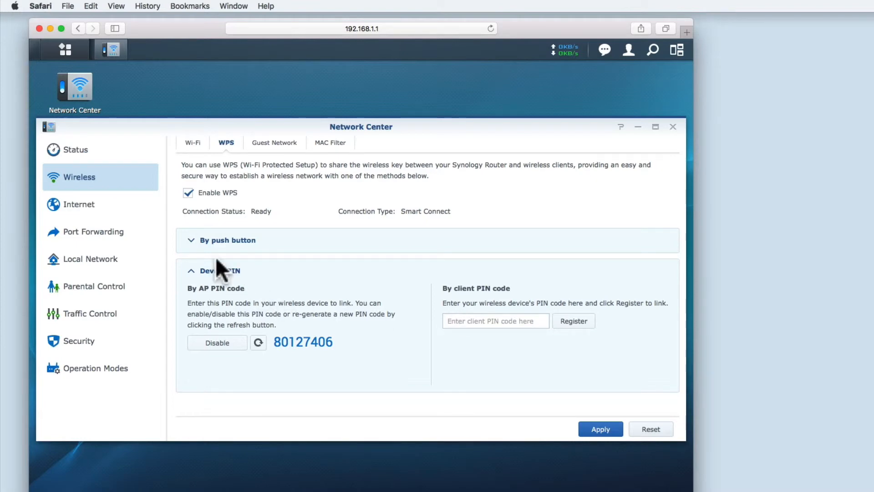
Step: Uncheck Enable WPS after reviewing push-button and Device PIN sections, and apply the change
left_click(226, 239)
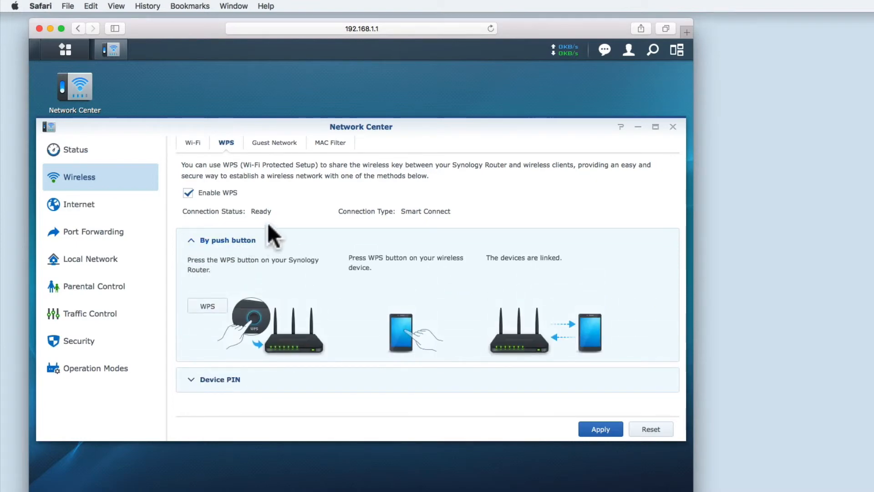
mouse_move(218, 357)
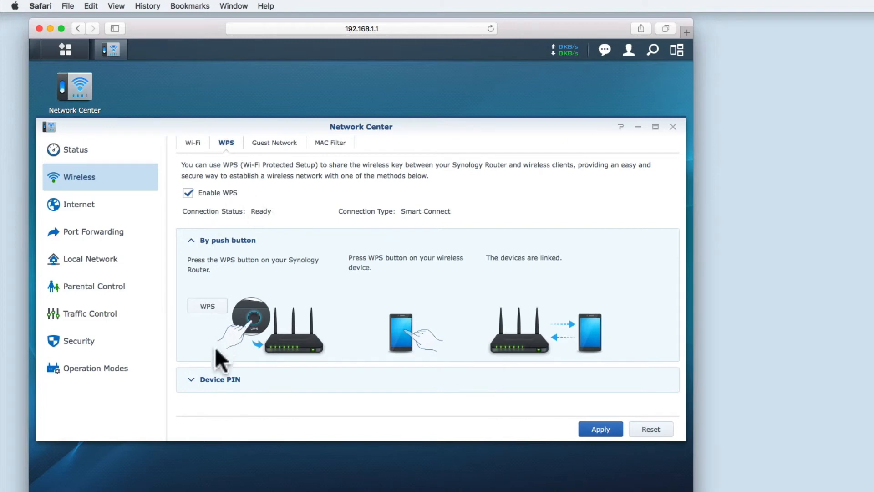
left_click(219, 379)
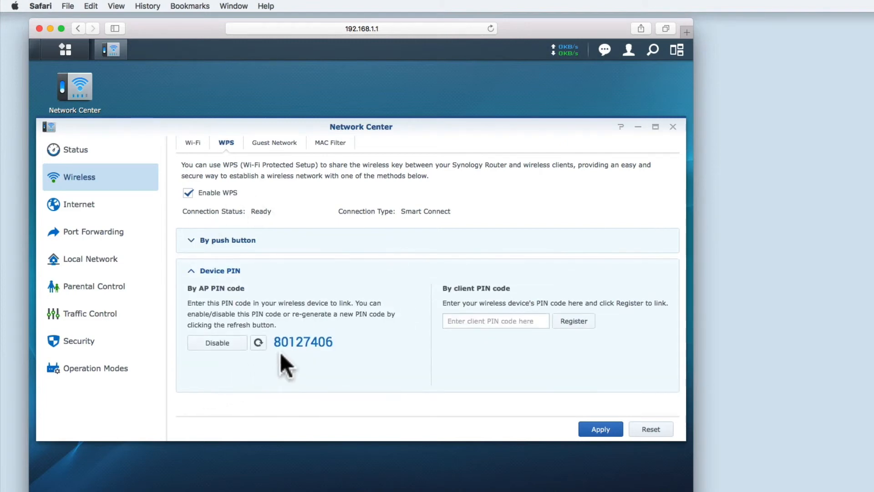
mouse_move(327, 357)
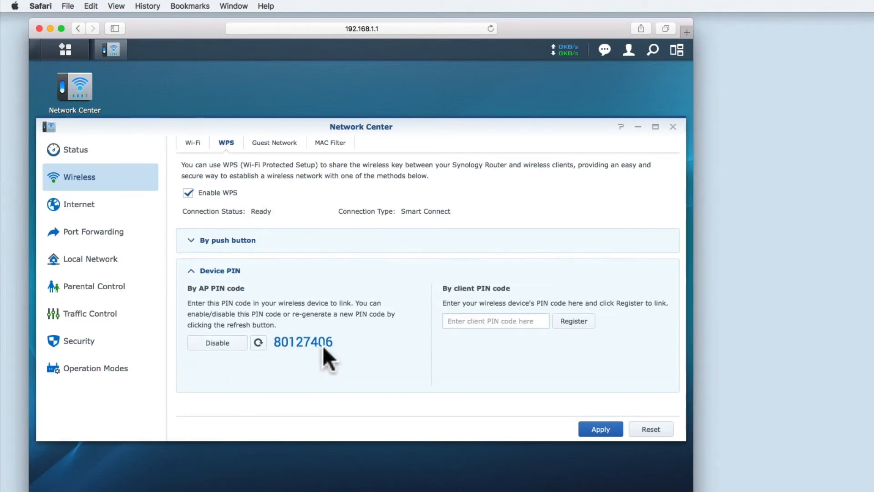
mouse_move(332, 357)
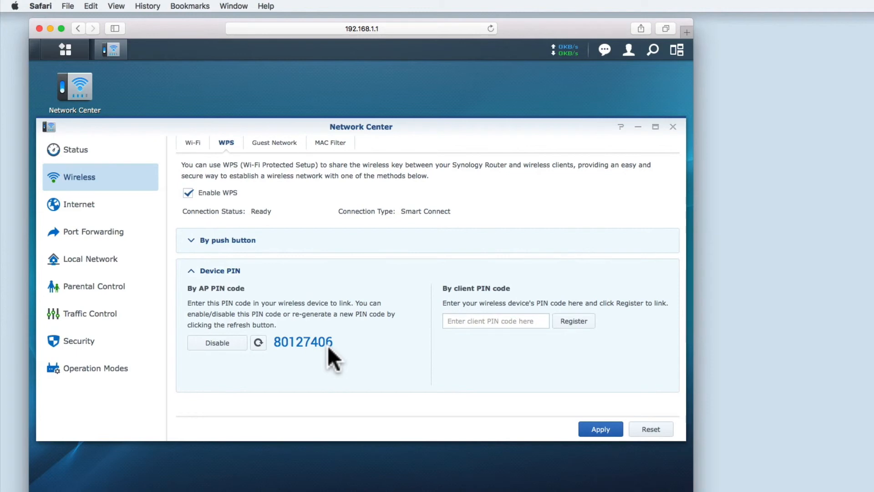
mouse_move(312, 359)
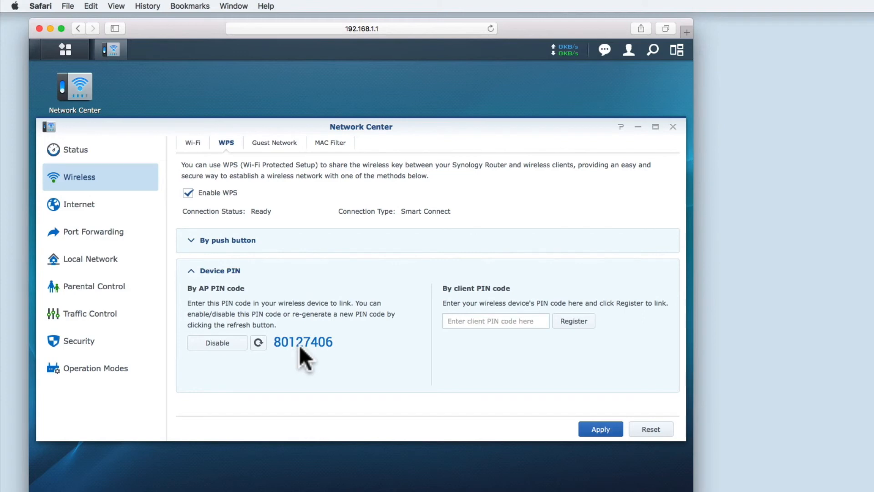
mouse_move(234, 293)
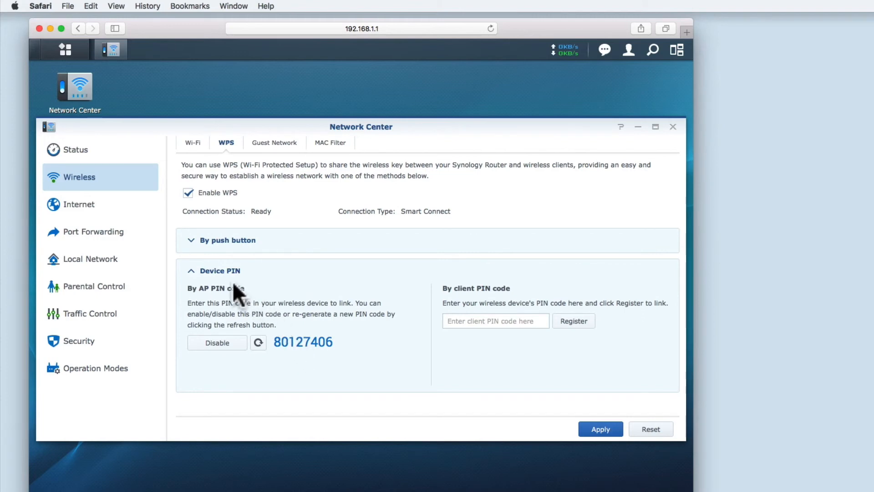
left_click(226, 240)
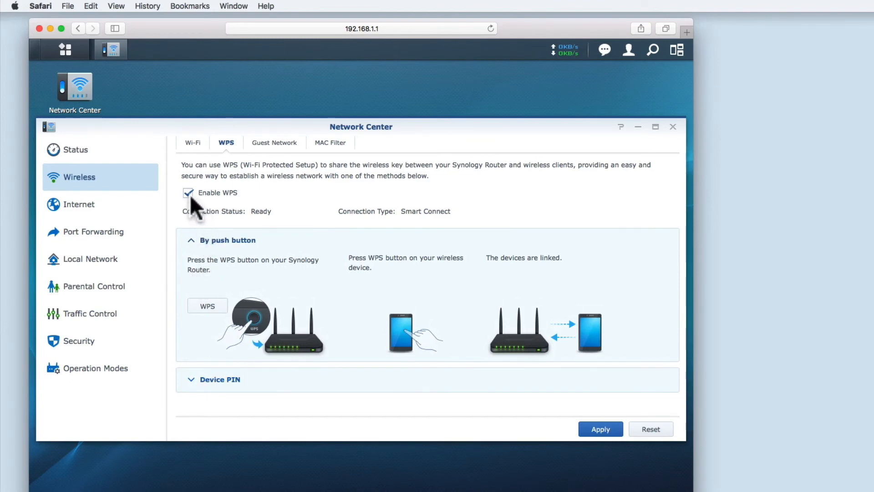
left_click(187, 192)
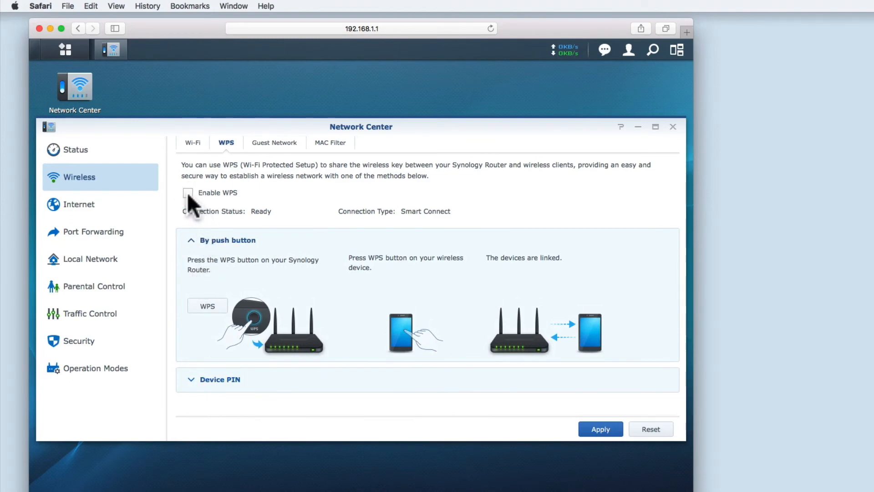
left_click(600, 428)
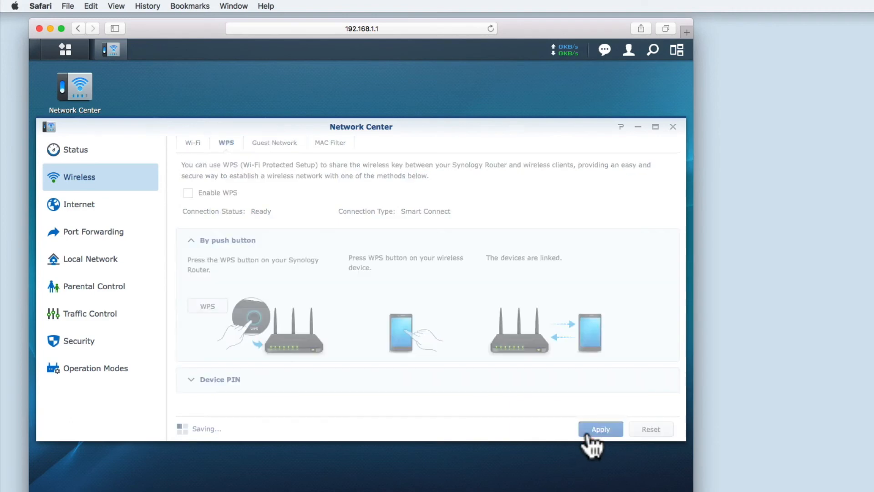